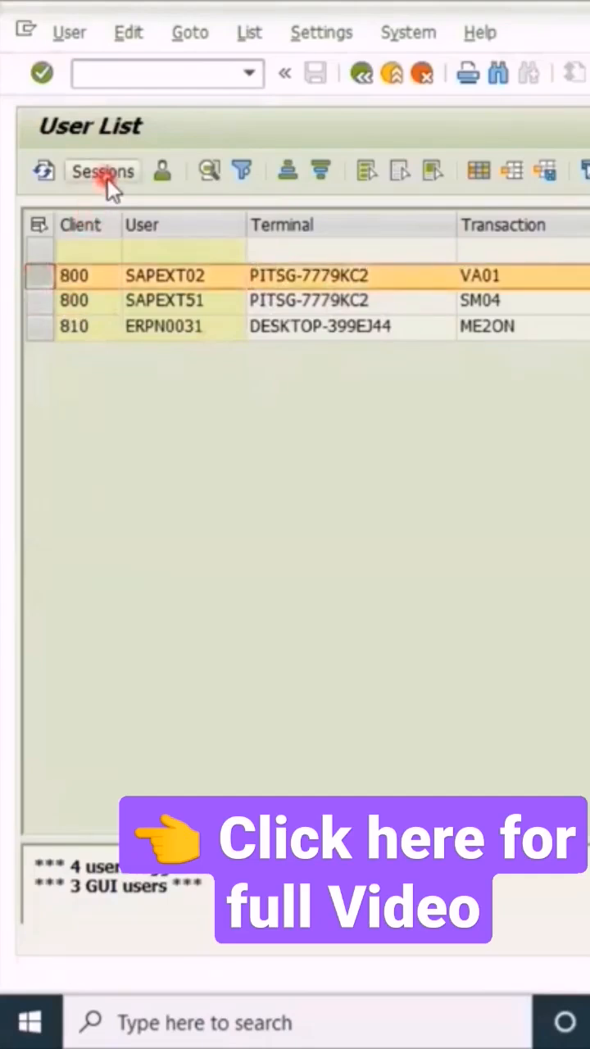
- End SAPEXT02's Create Purchase Order session and confirm three sessions remain in the Sessions list
{"action": "left_click", "coordinate": [102, 170]}
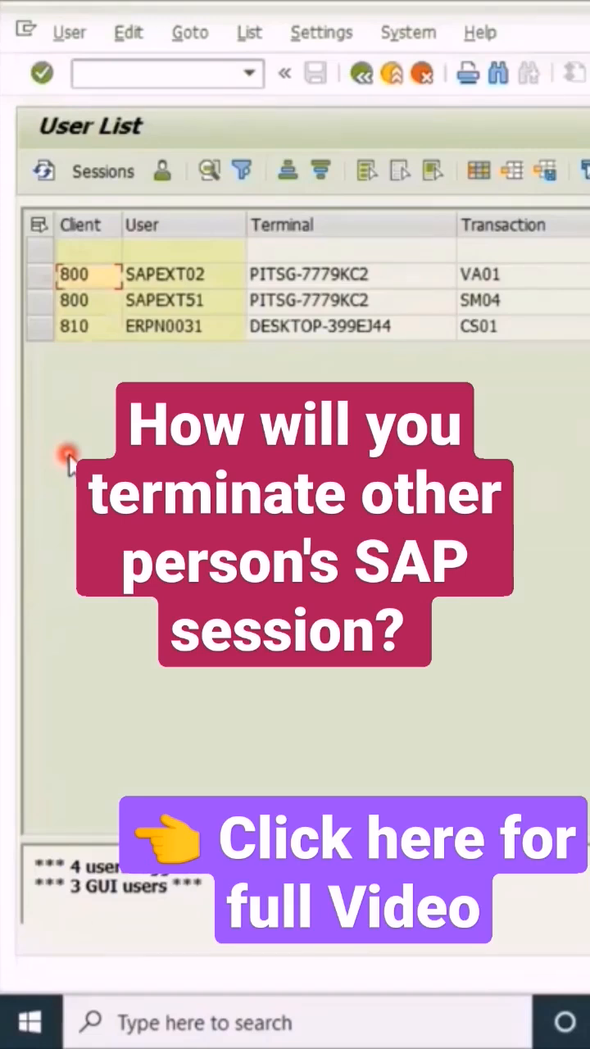
{"action": "mouse_move", "coordinate": [16, 319]}
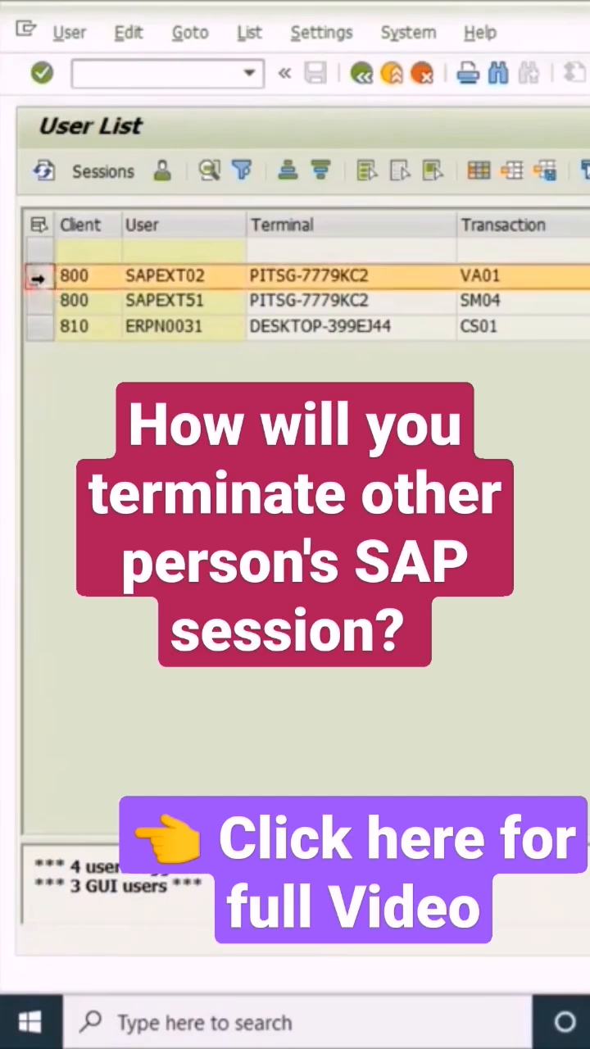
{"action": "left_click", "coordinate": [102, 170]}
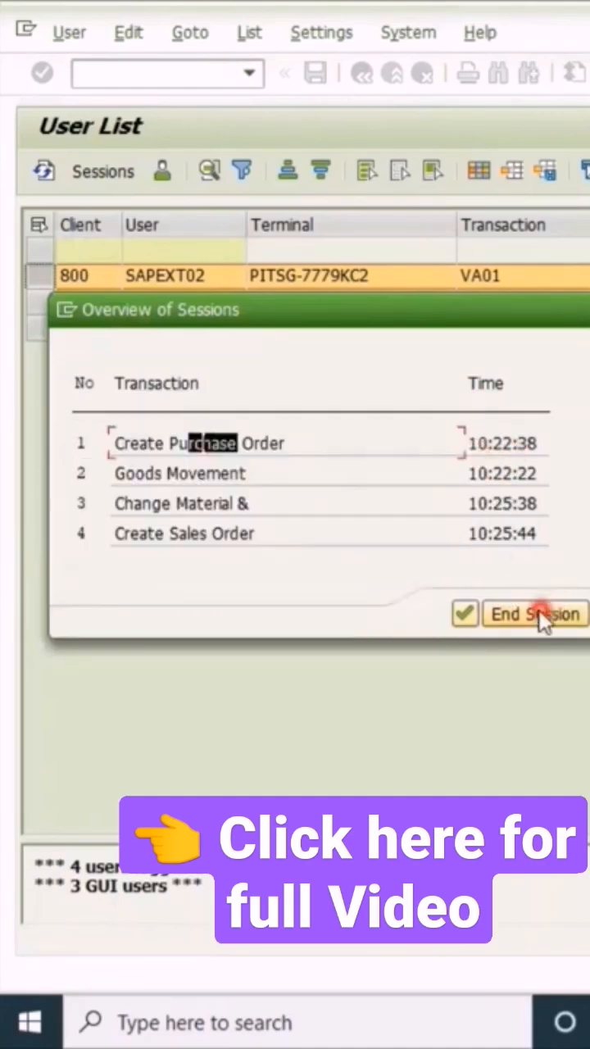
{"action": "left_click", "coordinate": [534, 613]}
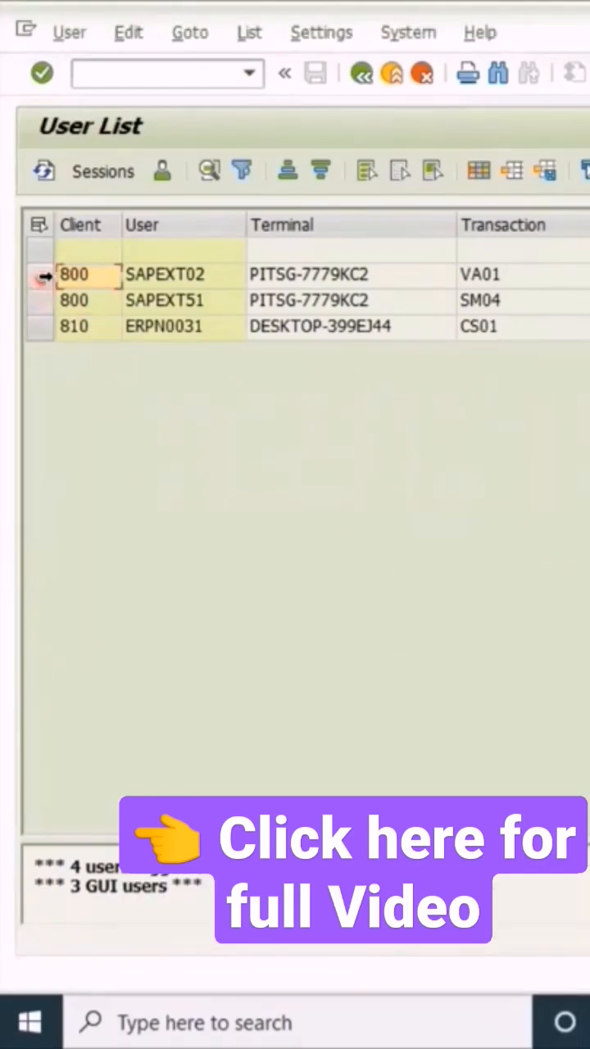
{"action": "left_click", "coordinate": [101, 171]}
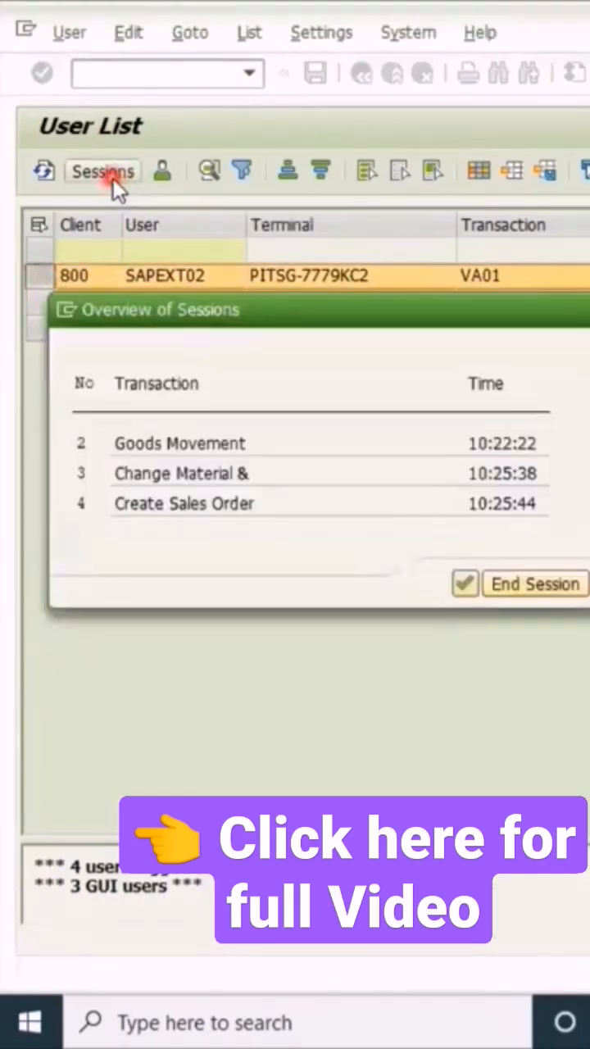